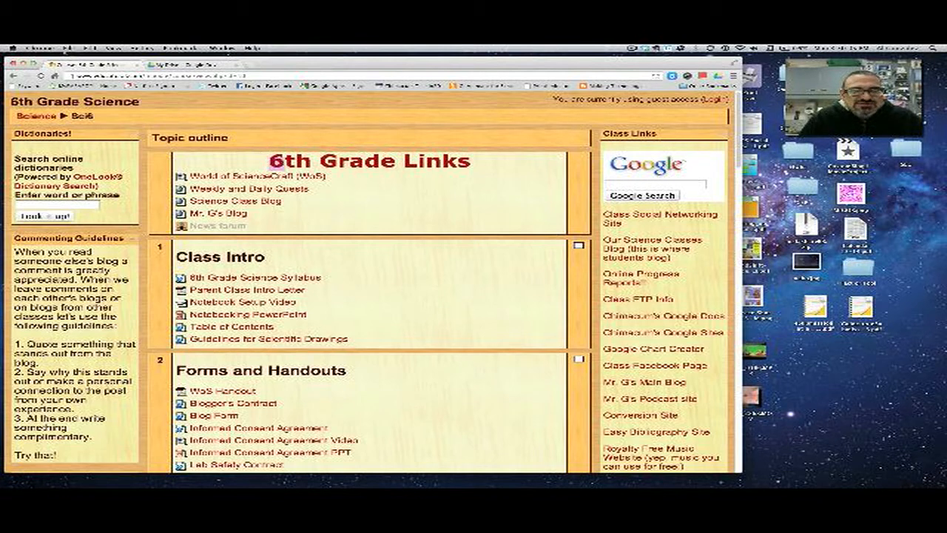
pyautogui.moveTo(462, 185)
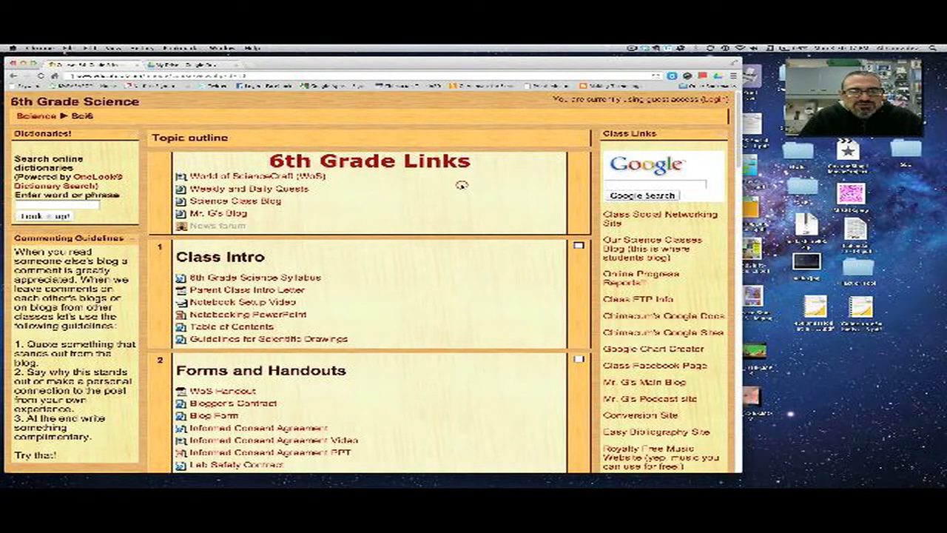
# Scroll the 6th Grade Science course page down to Freshwater Pollution and Water Quality.
pyautogui.scroll(-3)
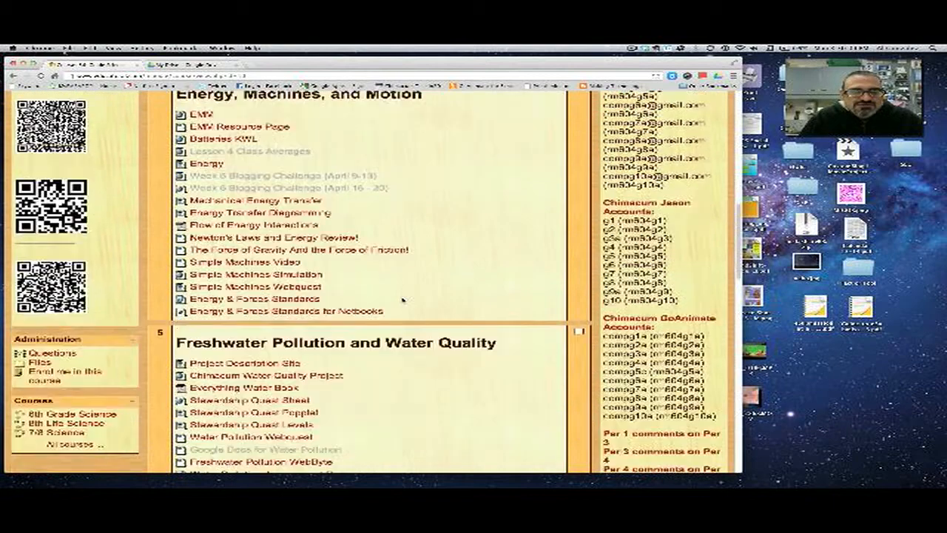
pyautogui.scroll(-3)
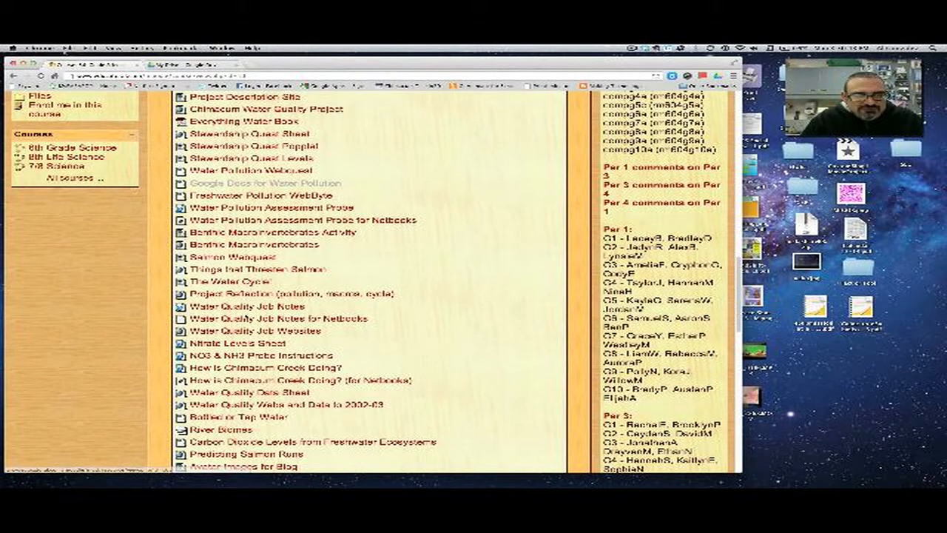
# Open the Water Quality Data Sheet link to view the WaterQualData12-13 spreadsheet.
pyautogui.scroll(-3)
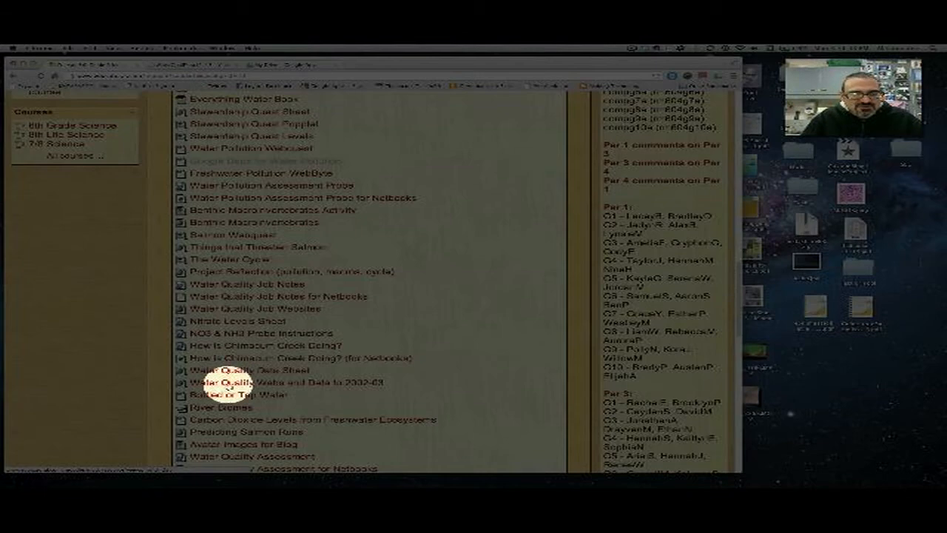
pyautogui.click(265, 382)
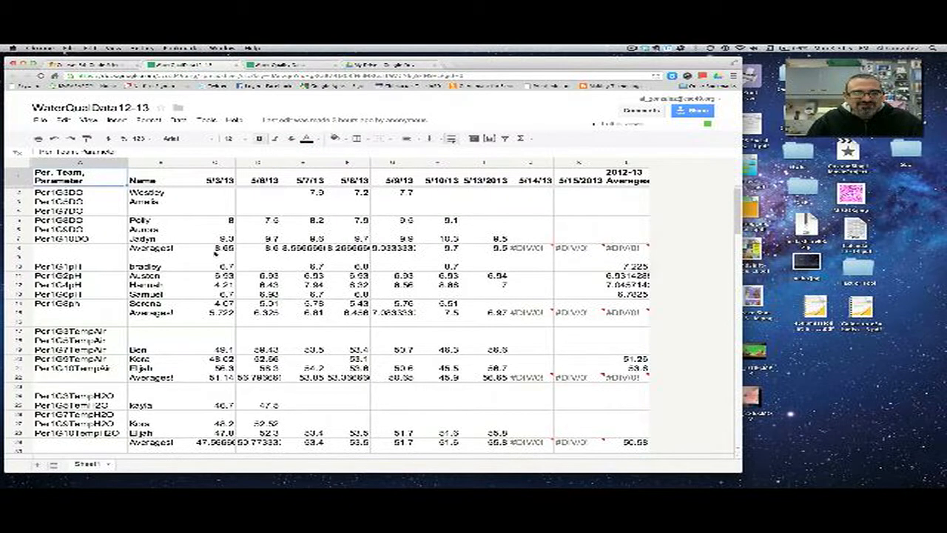
# Switch to the Water Quality Data tab and scroll through the Chimacum Creek averages.
pyautogui.click(625, 248)
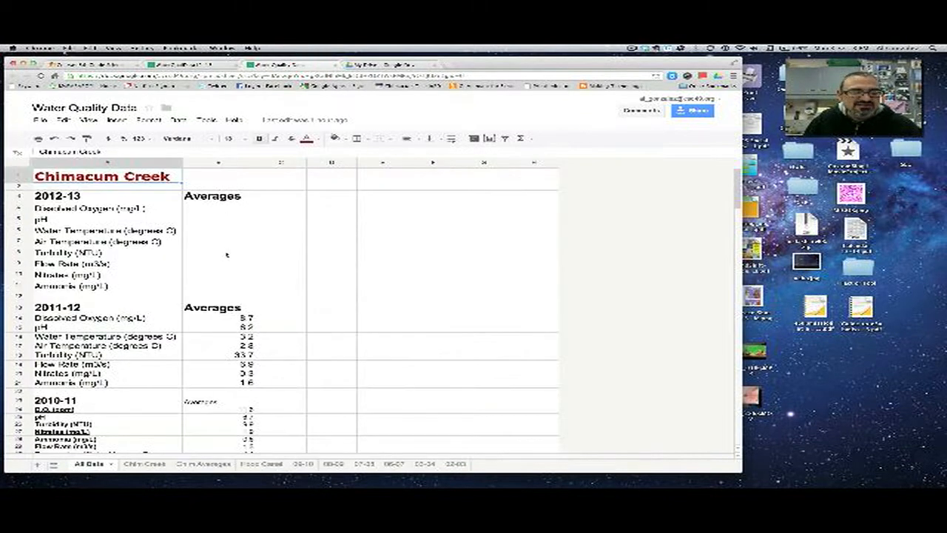
pyautogui.scroll(-3)
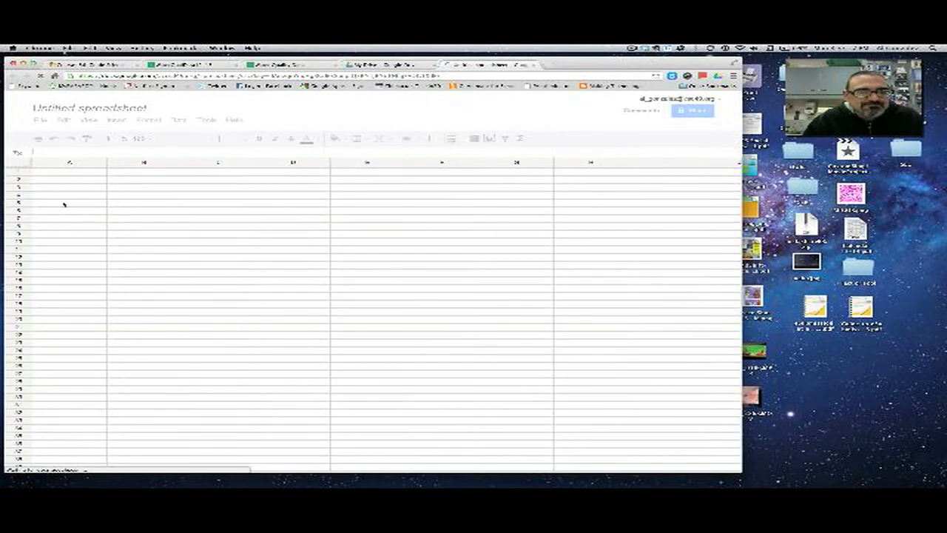
# Replace the 'Untitled spreadsheet' title with a new spreadsheet name.
pyautogui.click(88, 107)
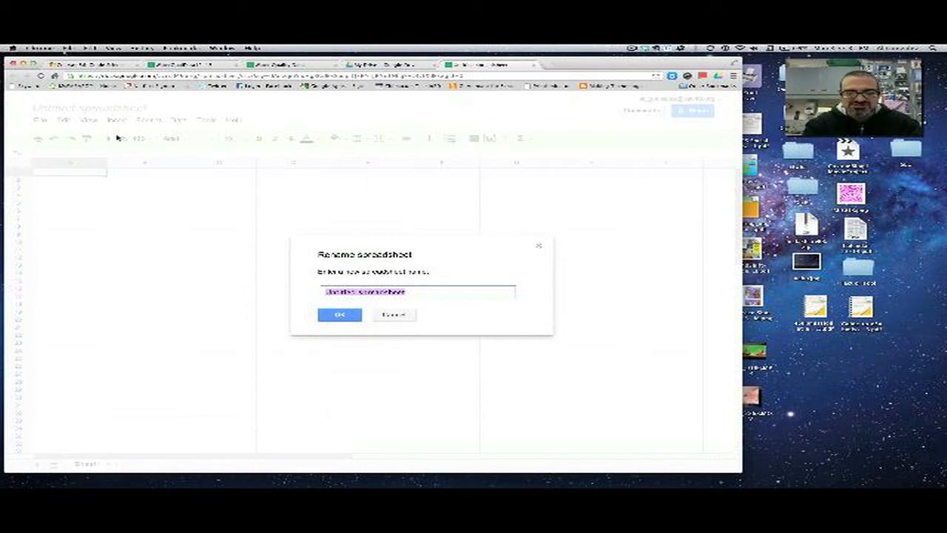
pyautogui.click(339, 315)
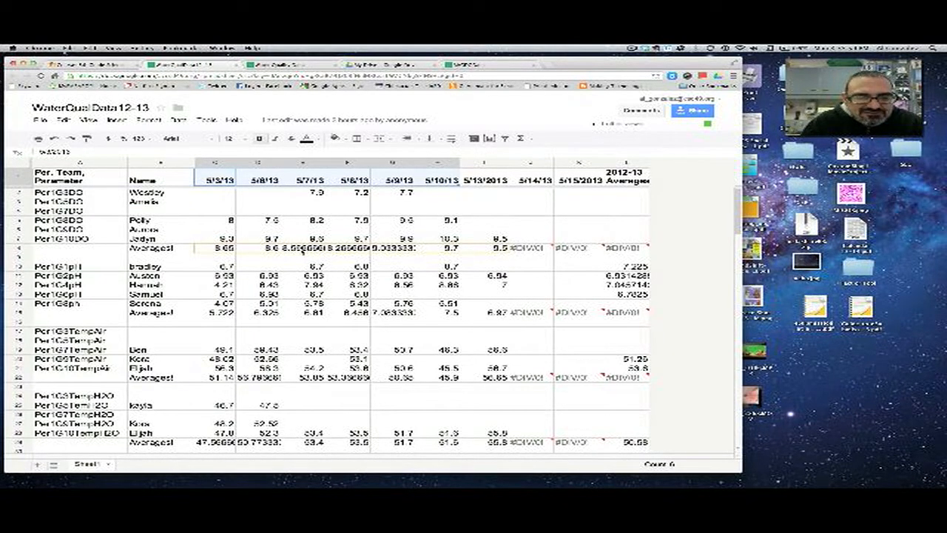
# Return to the MrGDOData sheet and select the next cell for a DO reading.
pyautogui.click(462, 65)
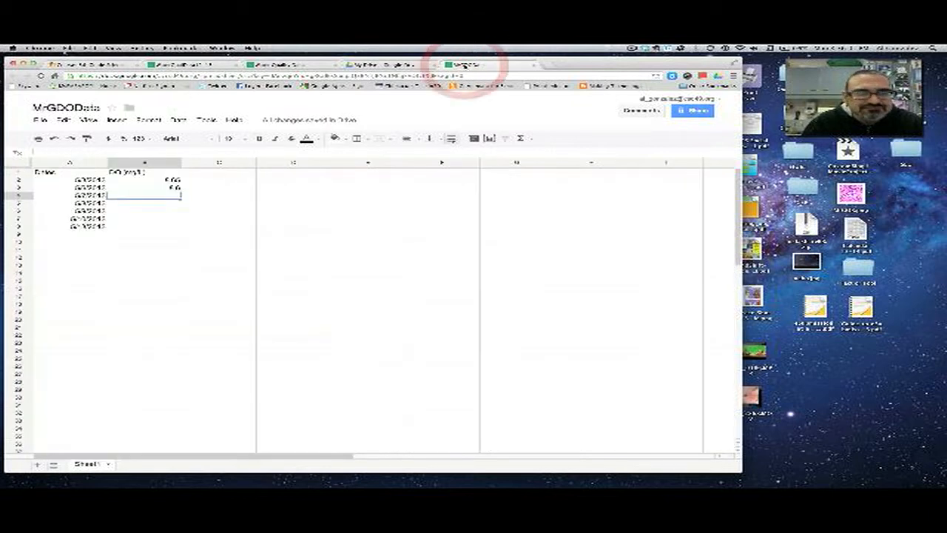
pyautogui.click(489, 138)
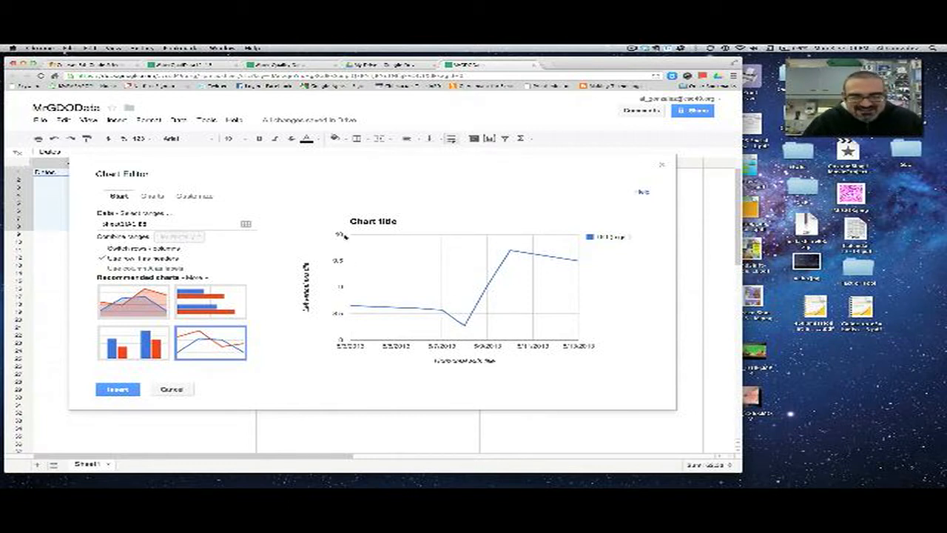
# Show the Chart Editor's Charts tab listing all chart types.
pyautogui.click(152, 195)
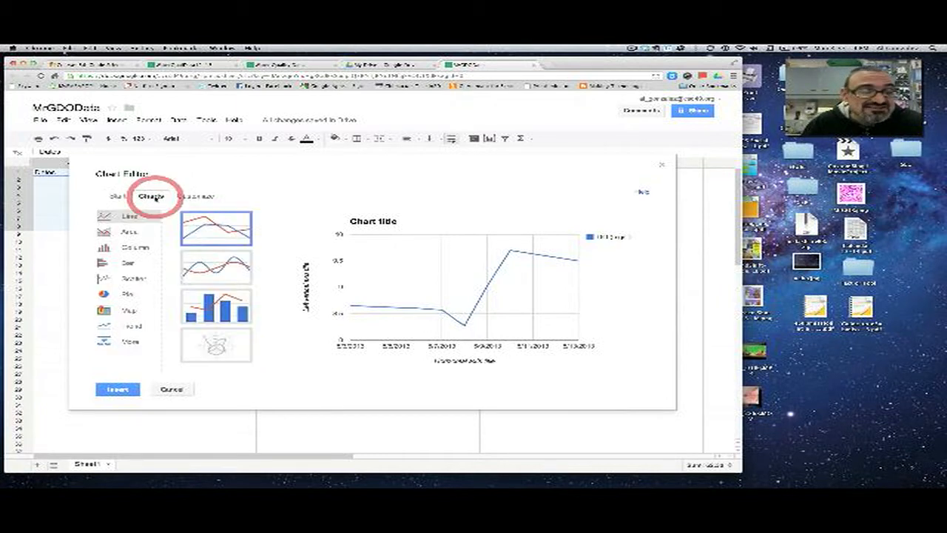
pyautogui.click(194, 196)
pyautogui.write('10')
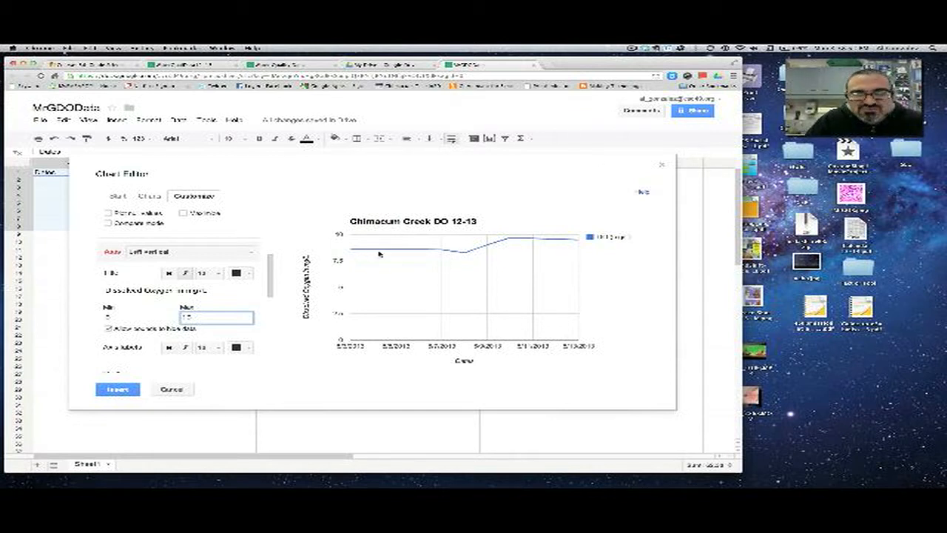
pyautogui.moveTo(516, 246)
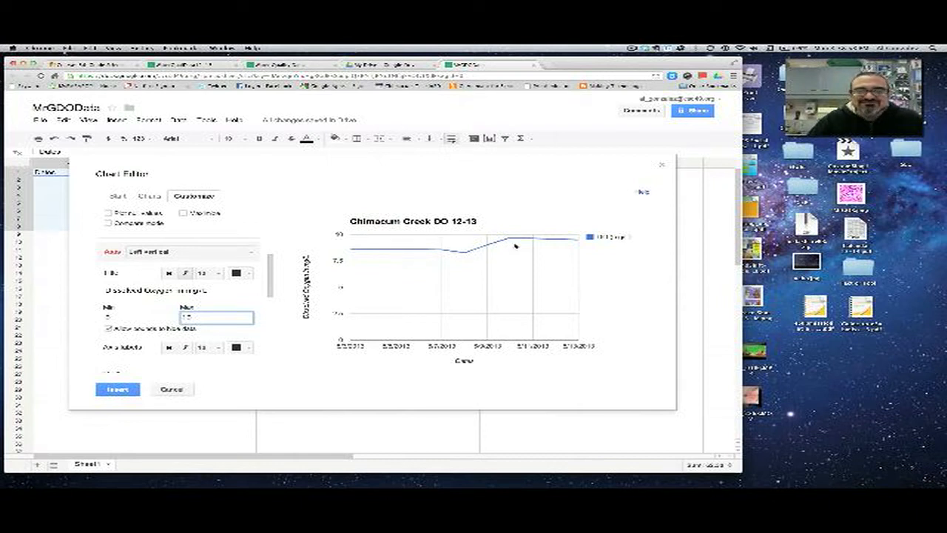
pyautogui.moveTo(357, 357)
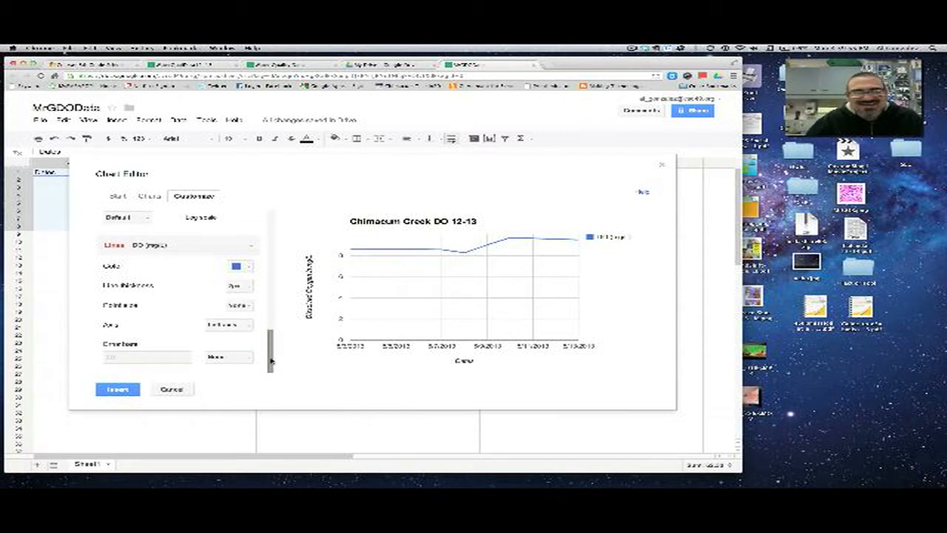
# Adjust the vertical axis gridlines setting on the Customize tab.
pyautogui.click(117, 388)
pyautogui.write('11.')
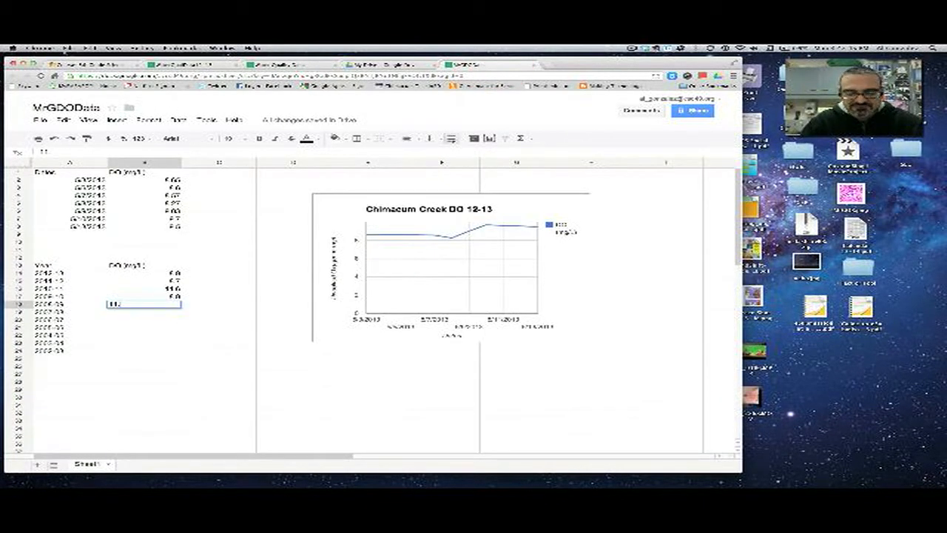
# Enter the remaining yearly DO value and scroll the All Data sheet for older averages.
pyautogui.press('Return')
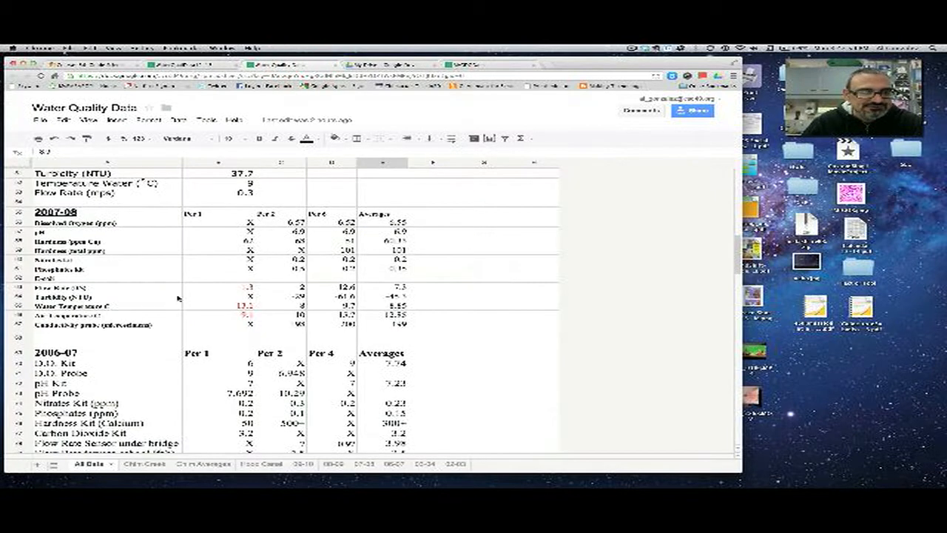
pyautogui.scroll(-3)
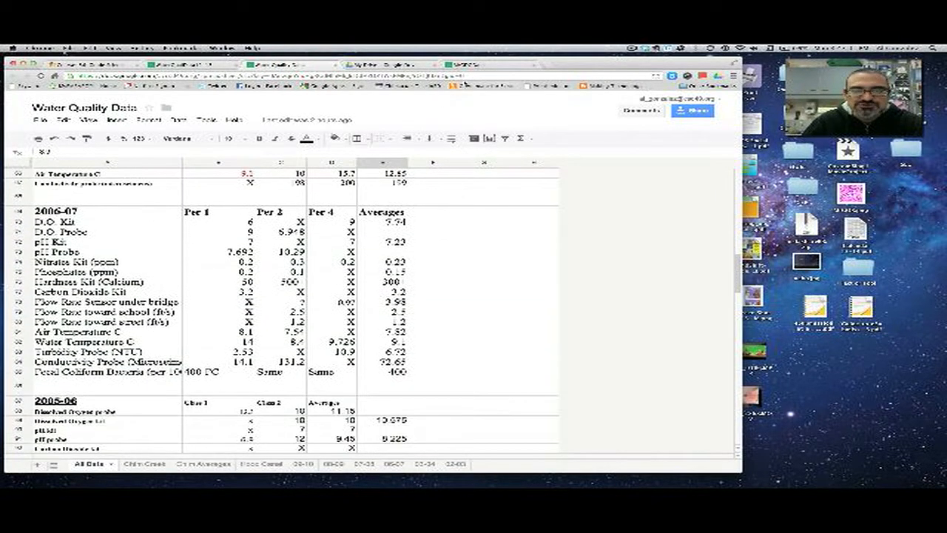
pyautogui.scroll(-3)
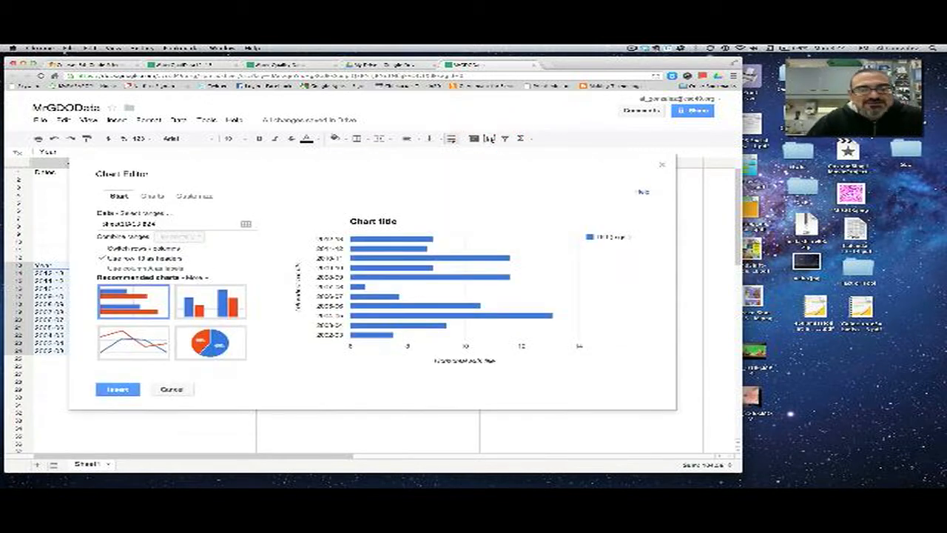
# Change the DO chart type to a simple line chart.
pyautogui.click(152, 195)
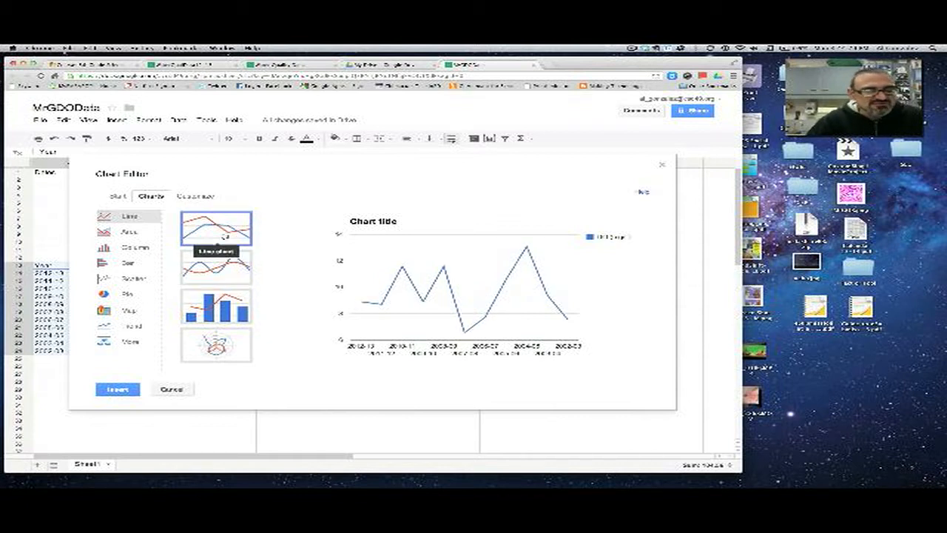
pyautogui.click(195, 195)
pyautogui.write('Chimacum Creek DO to 2002')
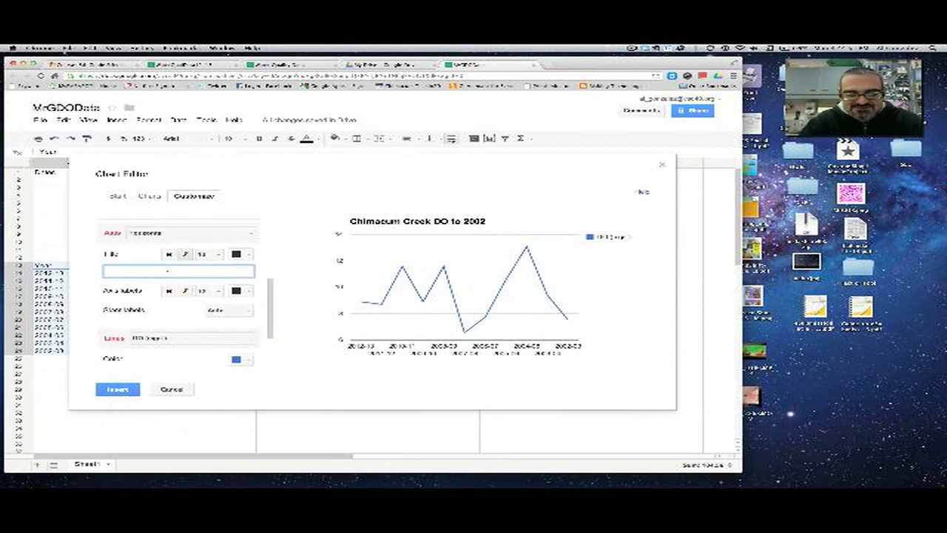
# Select the horizontal and then vertical axis title fields in the Customization tab.
pyautogui.click(191, 232)
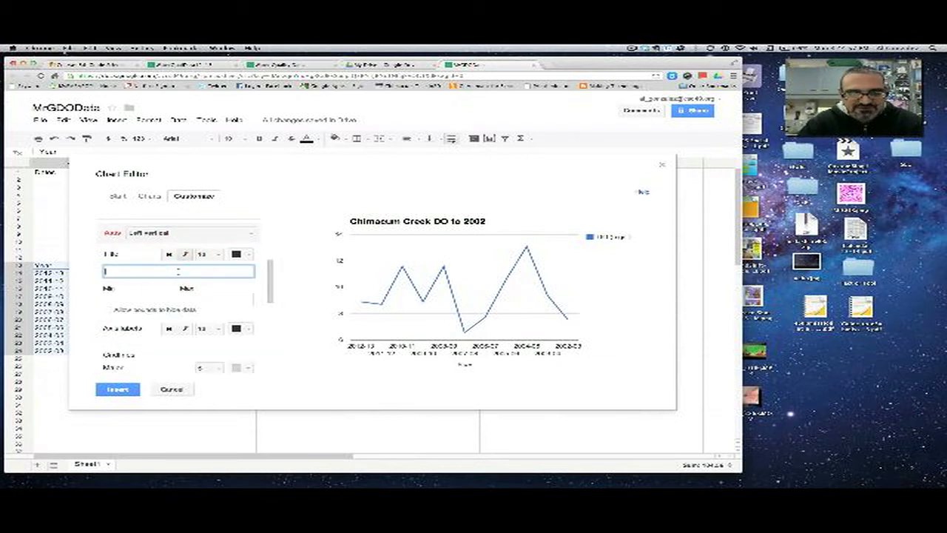
pyautogui.click(117, 388)
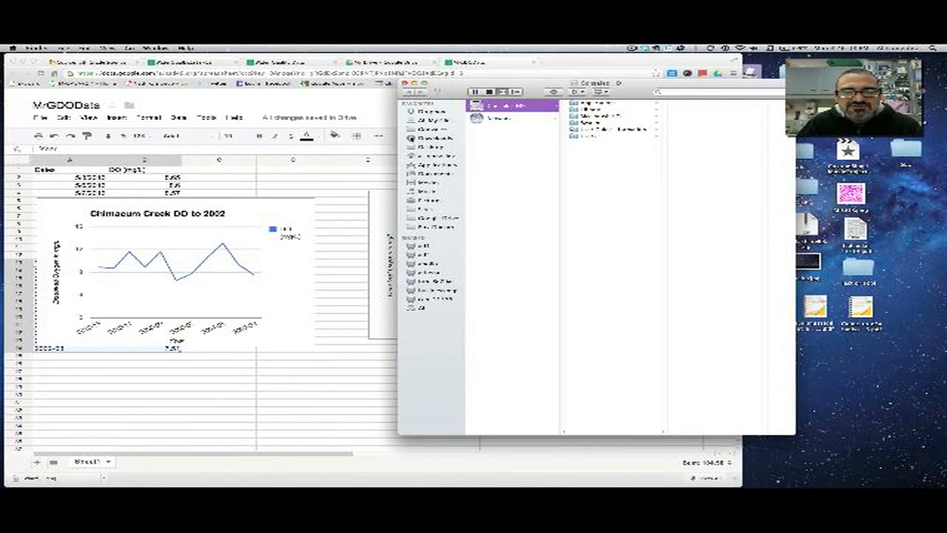
# Show the file list of the Downloads folder in Finder.
pyautogui.click(435, 138)
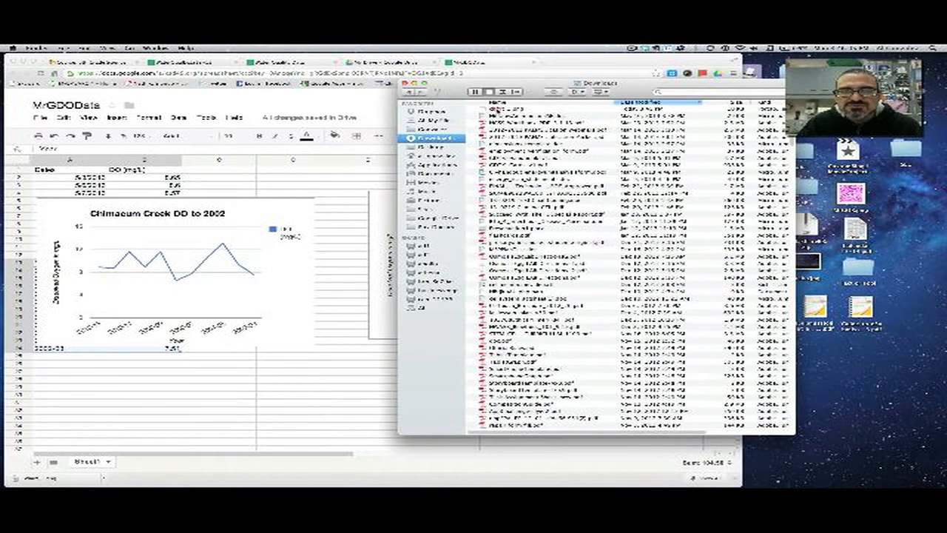
pyautogui.click(577, 109)
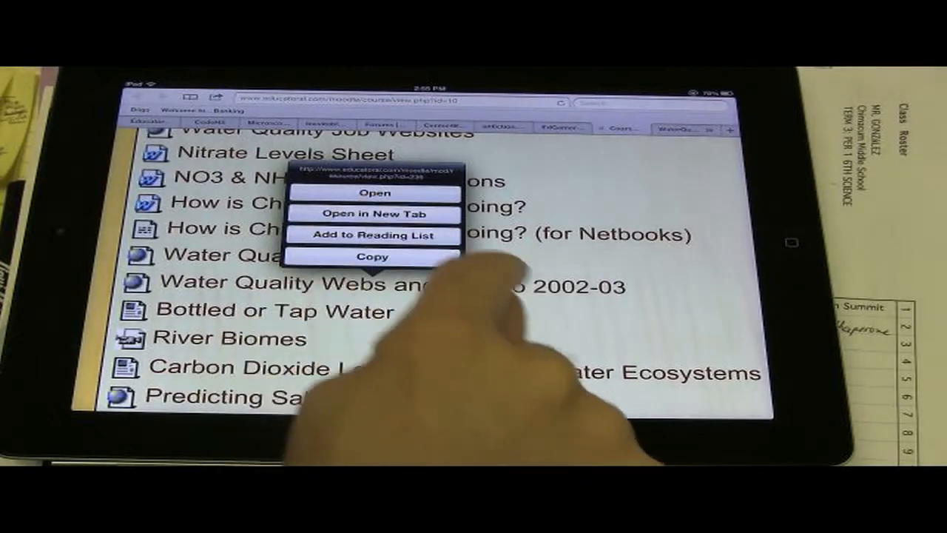
# Open the Chimacum Creek water quality spreadsheet from its Moodle course link.
pyautogui.click(375, 214)
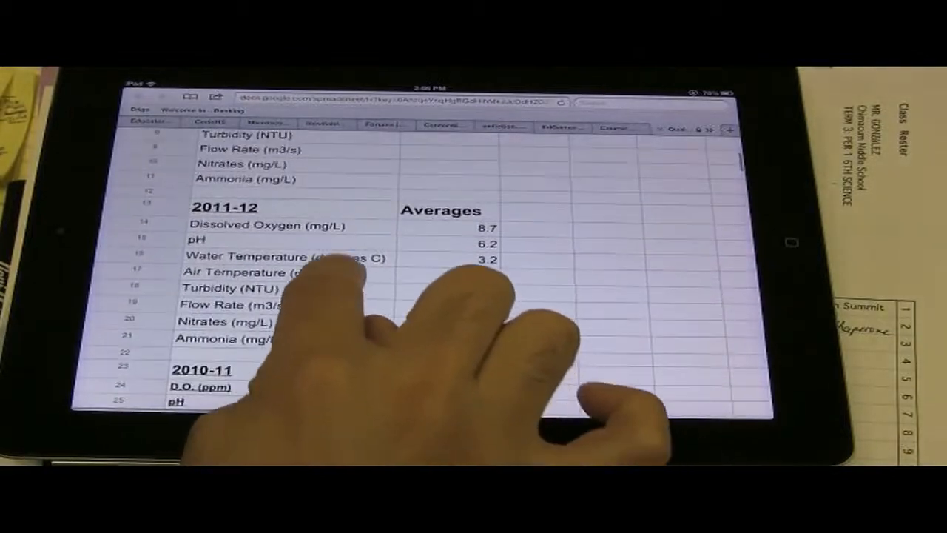
pyautogui.scroll(3)
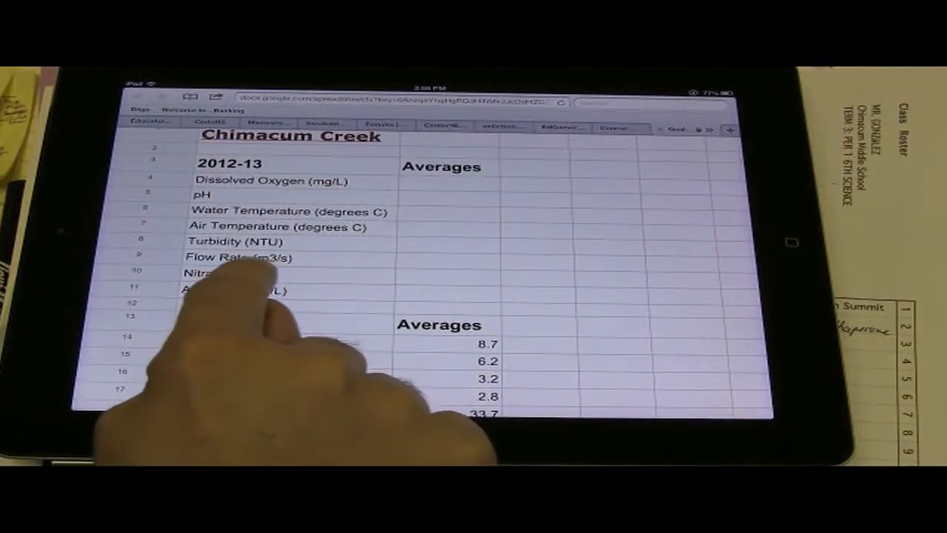
pyautogui.scroll(-3)
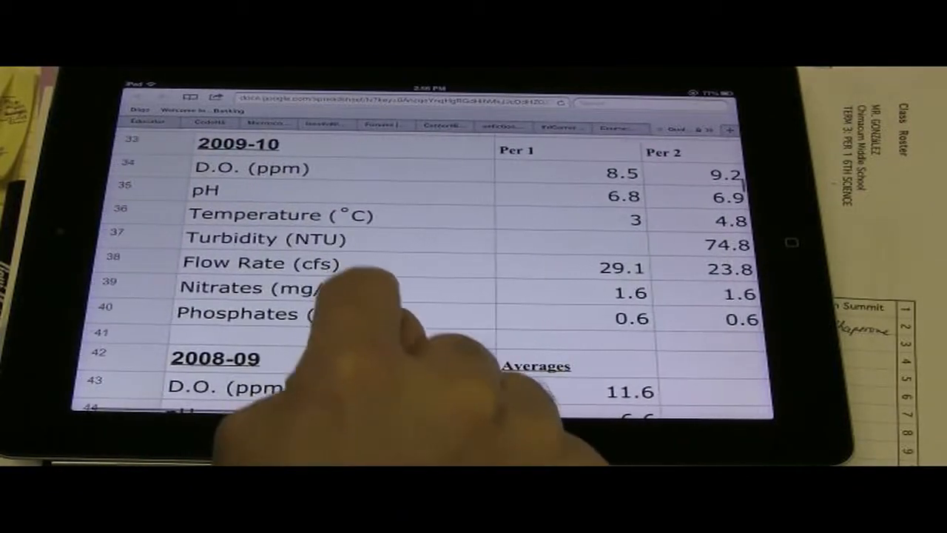
pyautogui.scroll(-3)
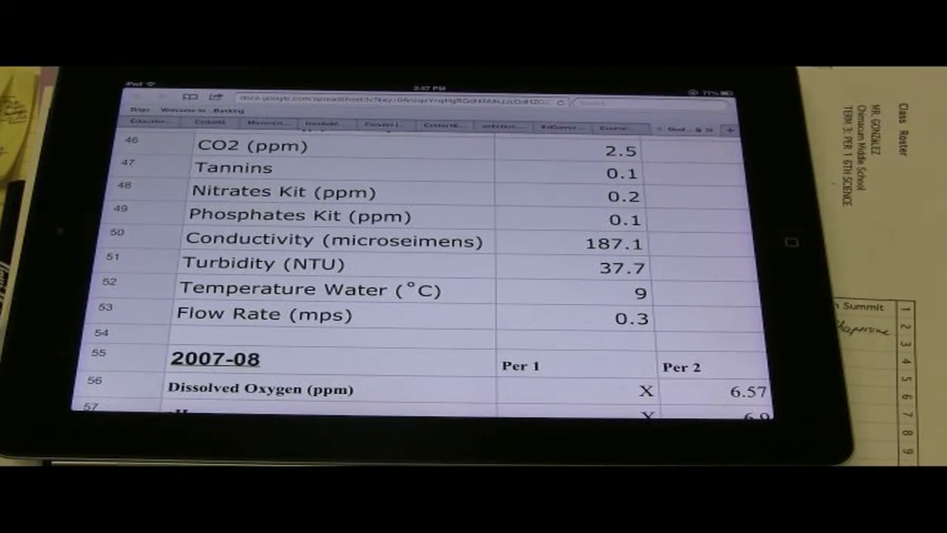
pyautogui.scroll(-3)
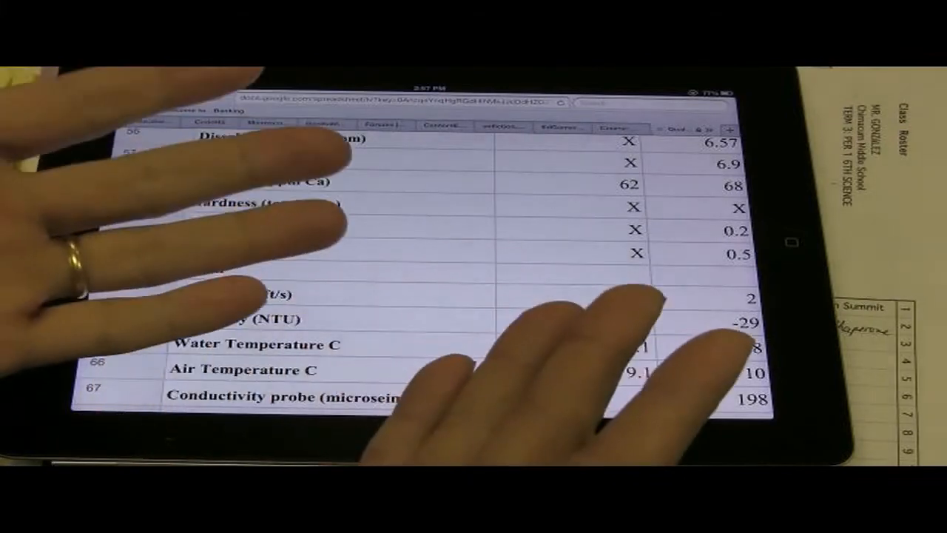
pyautogui.scroll(-3)
pyautogui.write('DO Graph')
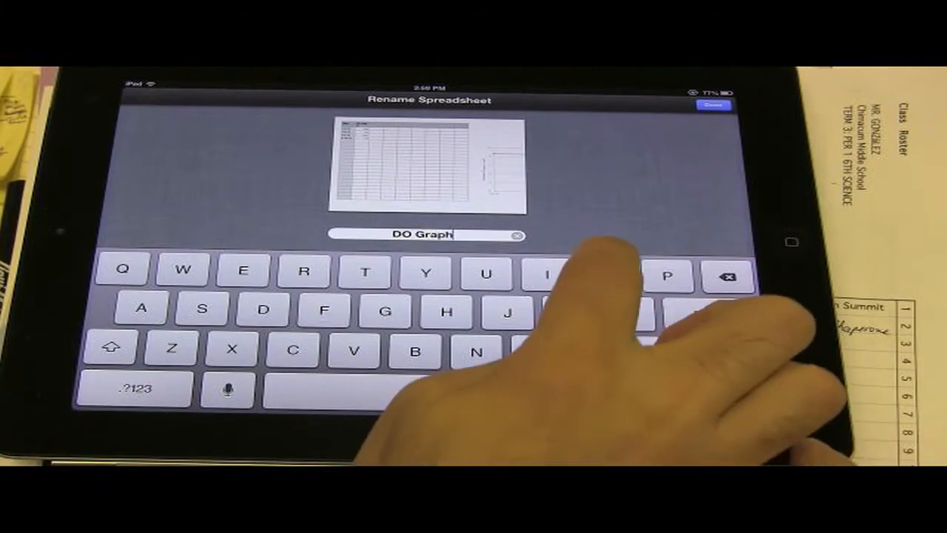
# Confirm 'DO Graph' as the spreadsheet's new name.
pyautogui.click(713, 104)
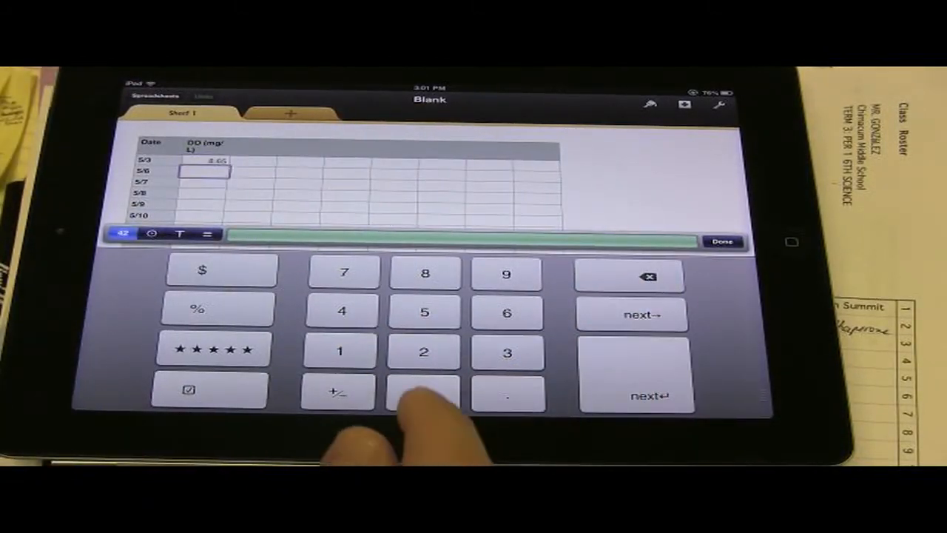
# Enter DO readings for more dates, including 8.57, 8.27 and 9.03 for 5/7–5/9.
pyautogui.click(424, 273)
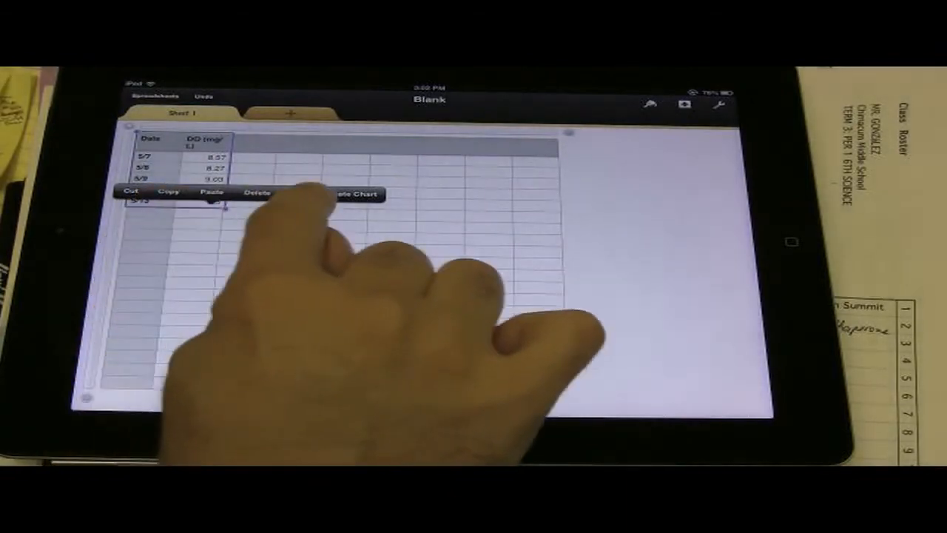
# Create a line chart from the selected Date and DO (mg/L) columns.
pyautogui.click(359, 193)
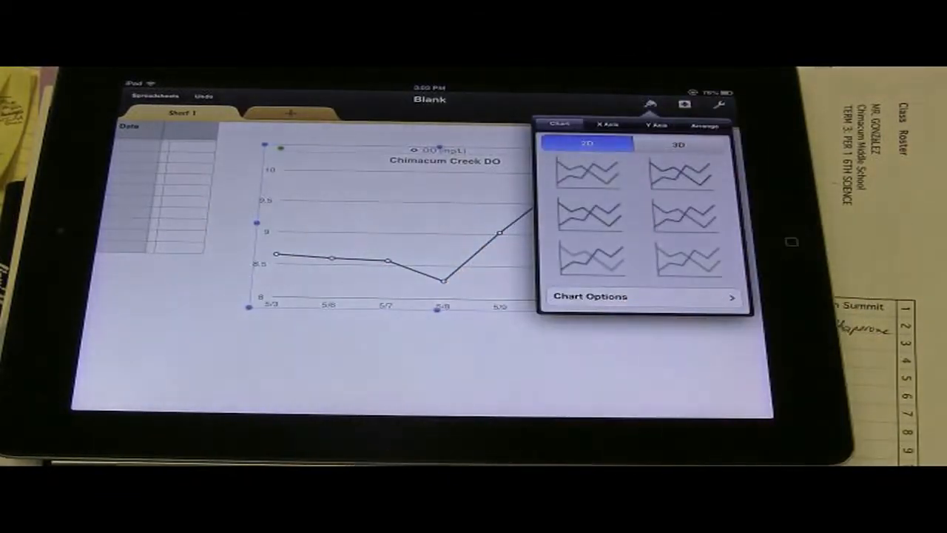
# Keep the Chimacum Creek DO chart as a flat 2D line chart.
pyautogui.click(636, 296)
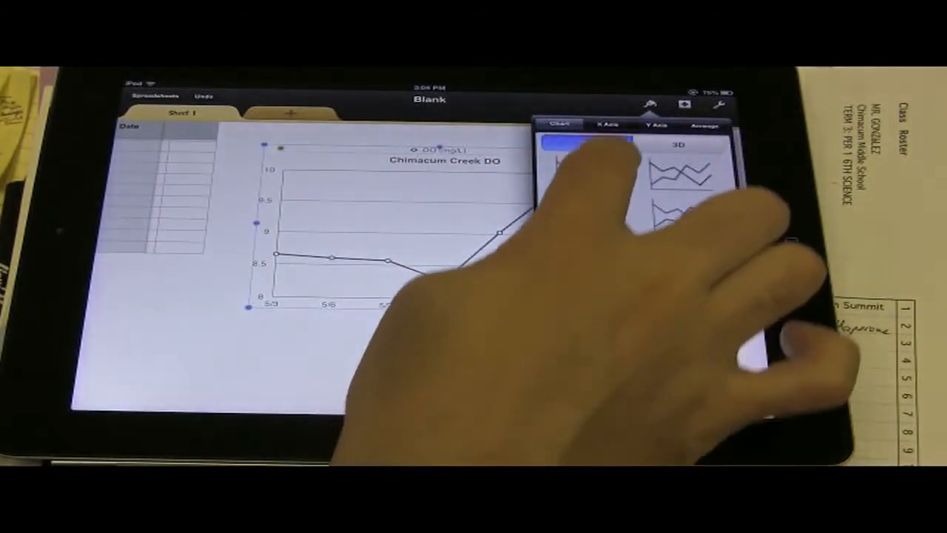
# Turn on date-axis gridlines and title, and a value-axis title.
pyautogui.click(606, 123)
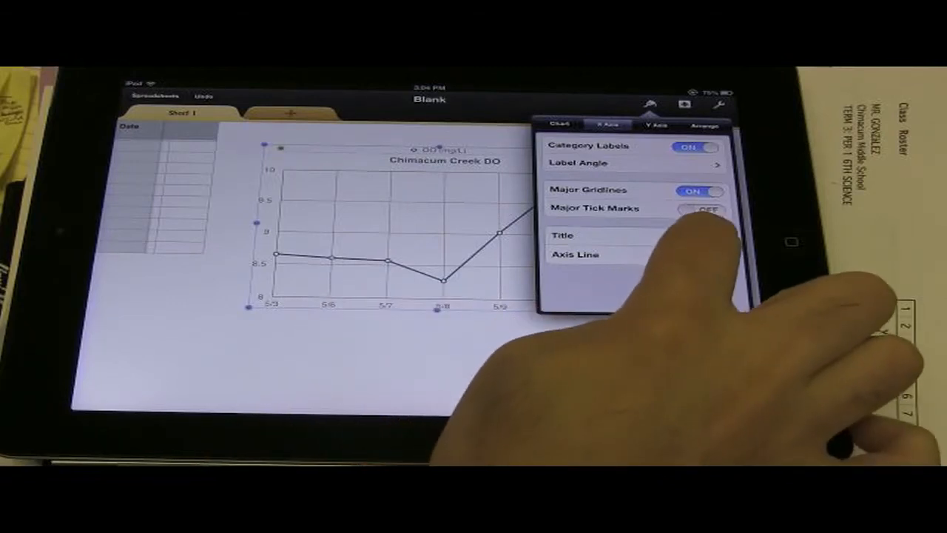
pyautogui.click(702, 235)
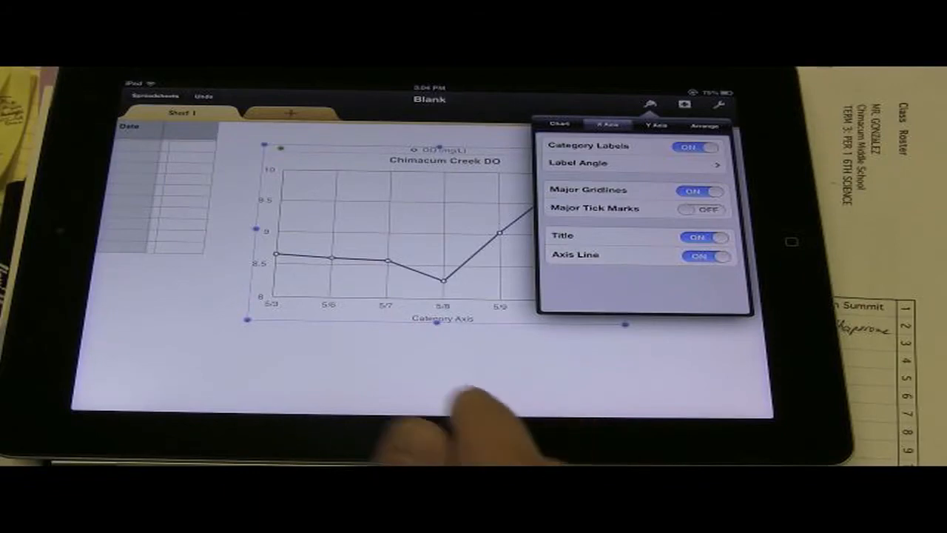
pyautogui.click(656, 124)
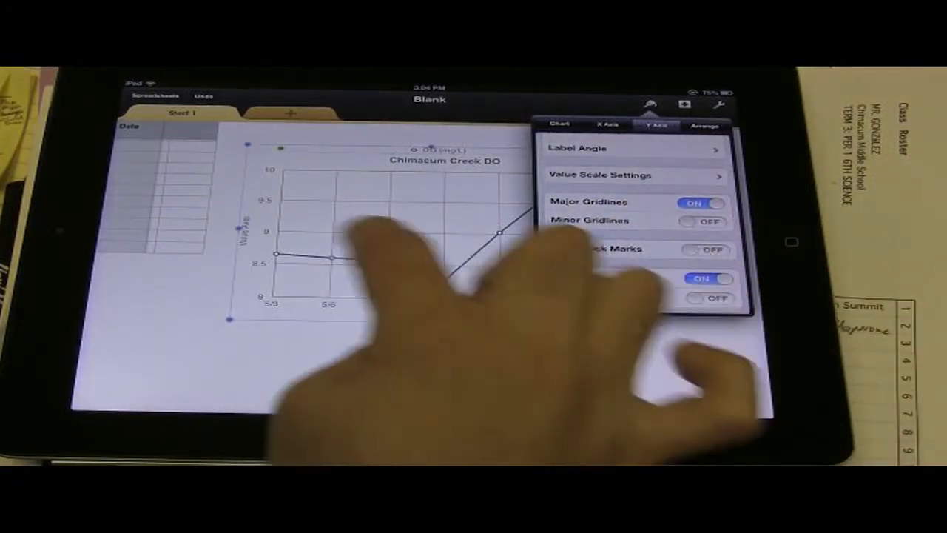
# Set the value axis scale to a minimum of 0 and a maximum of 11.
pyautogui.click(633, 176)
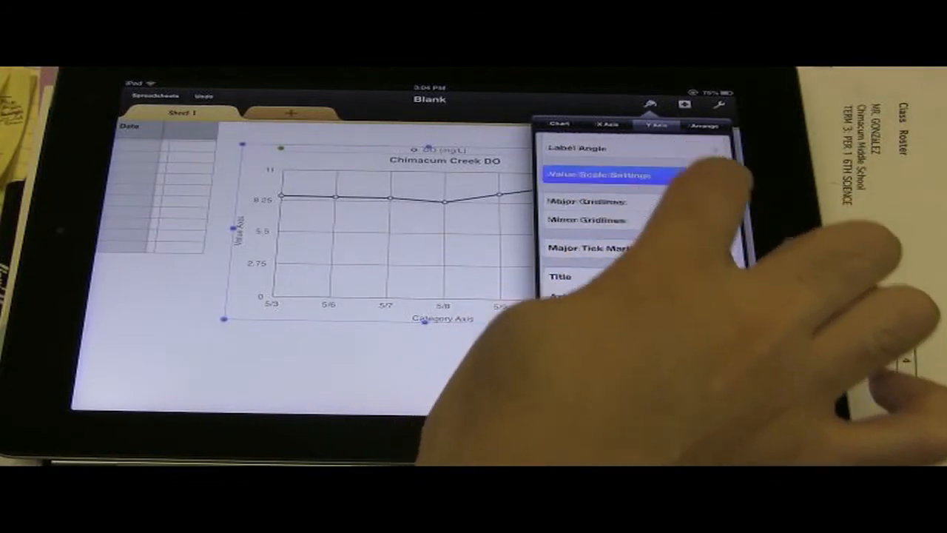
# Set the value axis to 10 major steps, after briefly trying 5.
pyautogui.click(614, 174)
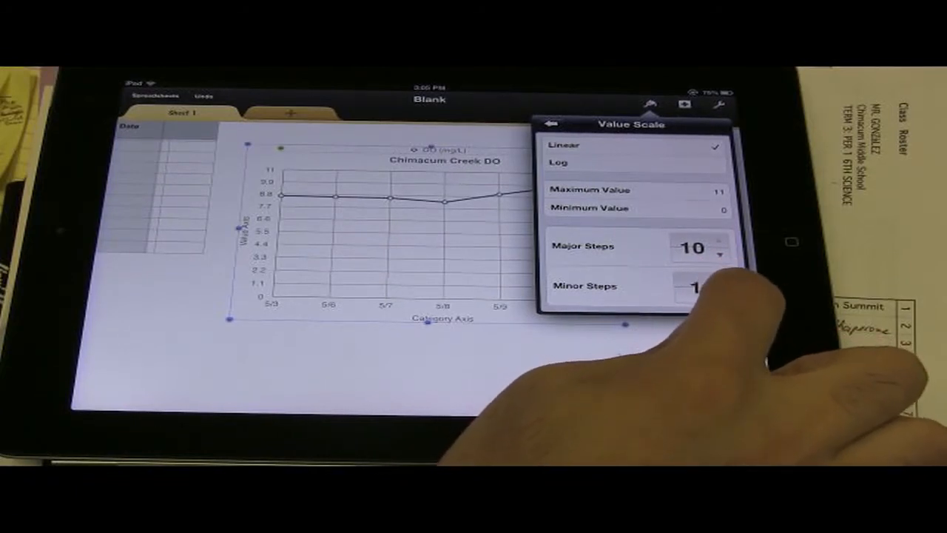
pyautogui.click(719, 255)
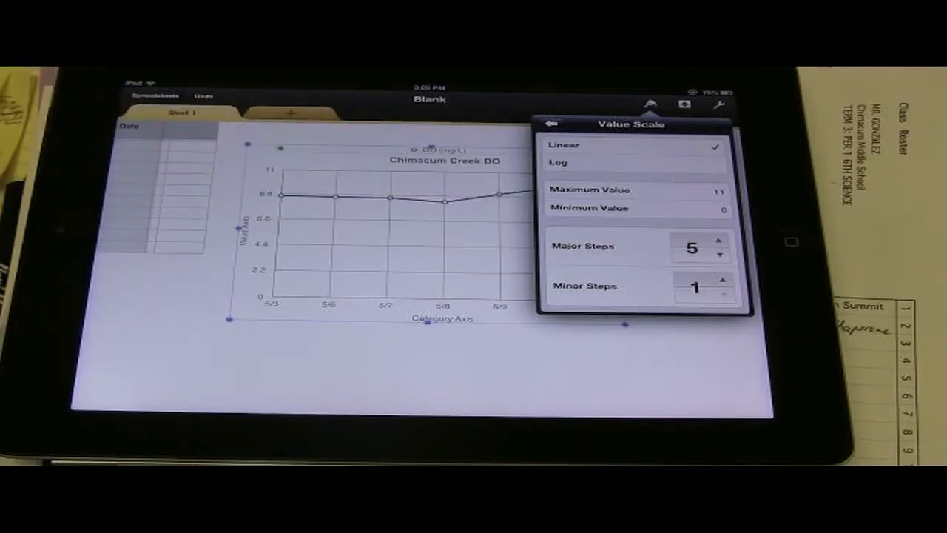
pyautogui.click(721, 240)
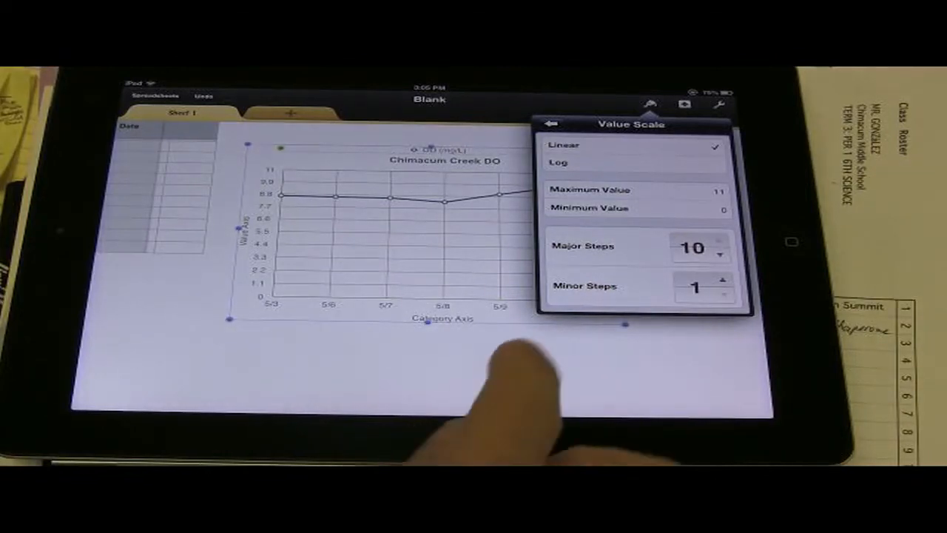